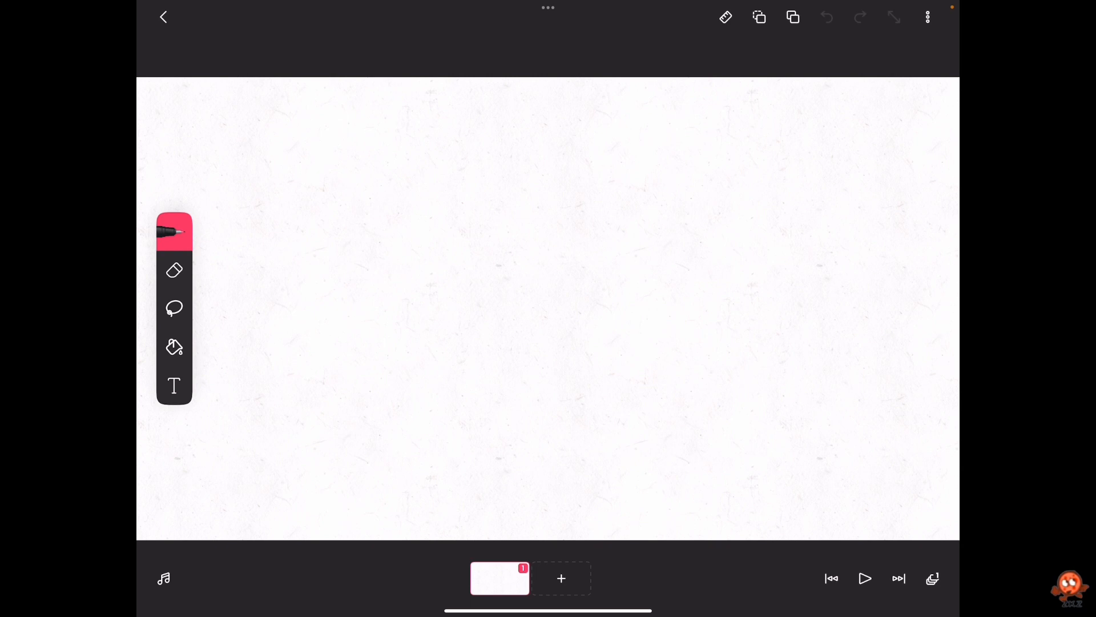
Step: Show the pen's size and colour settings over the blank first frame, zoomed in
left_click(174, 232)
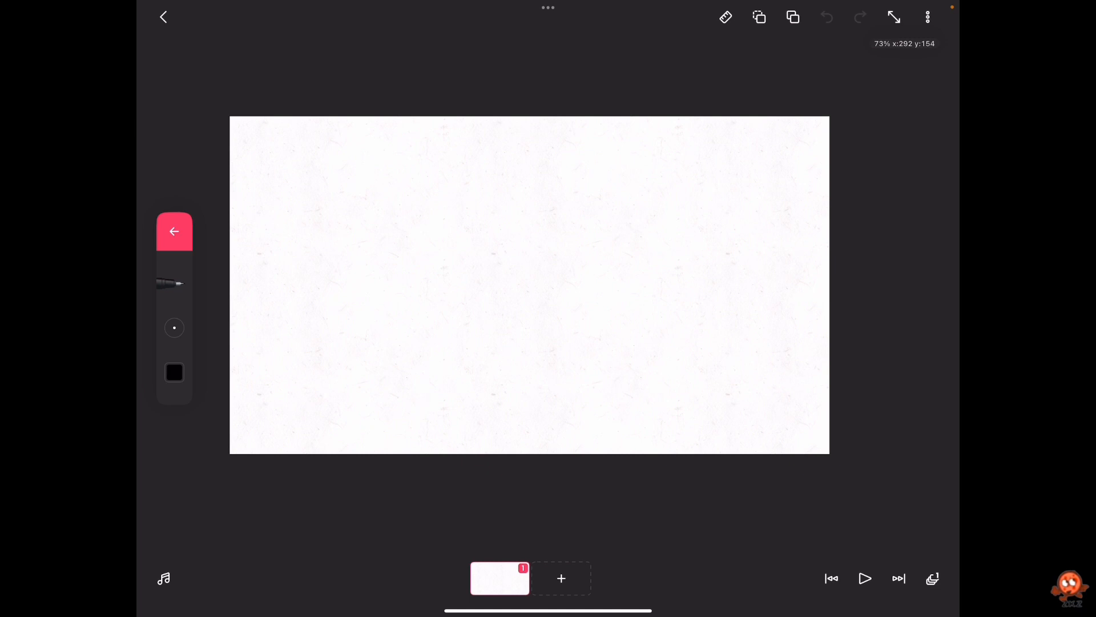
left_click_drag(530, 178, 577, 278)
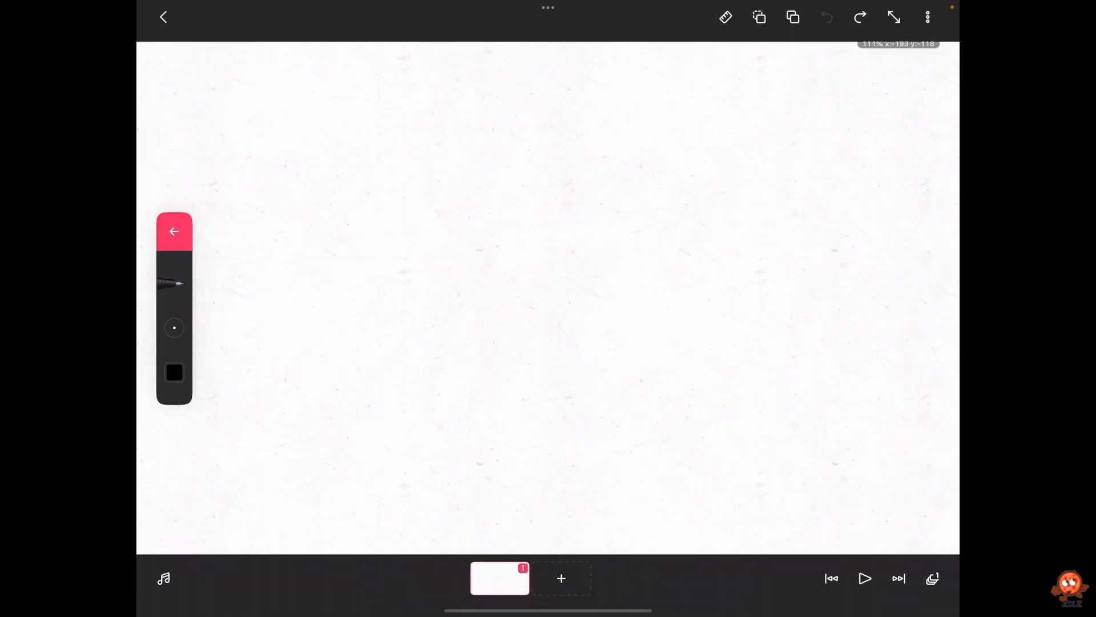
Step: Draw the first and second thick black legs on frame 1
left_click_drag(486, 98, 497, 315)
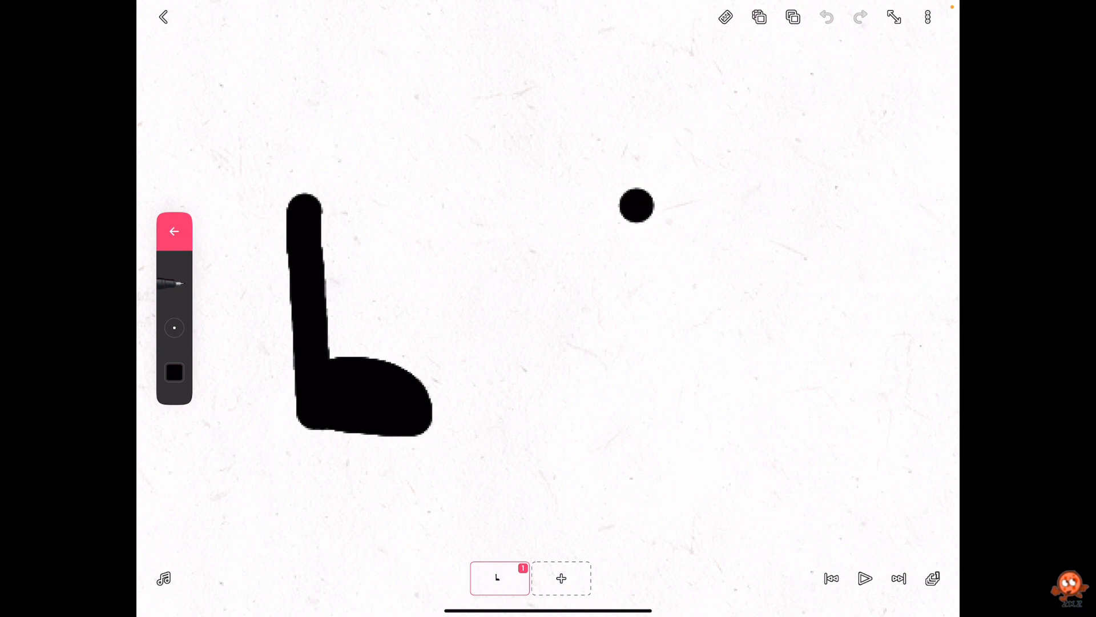
left_click_drag(636, 204, 520, 363)
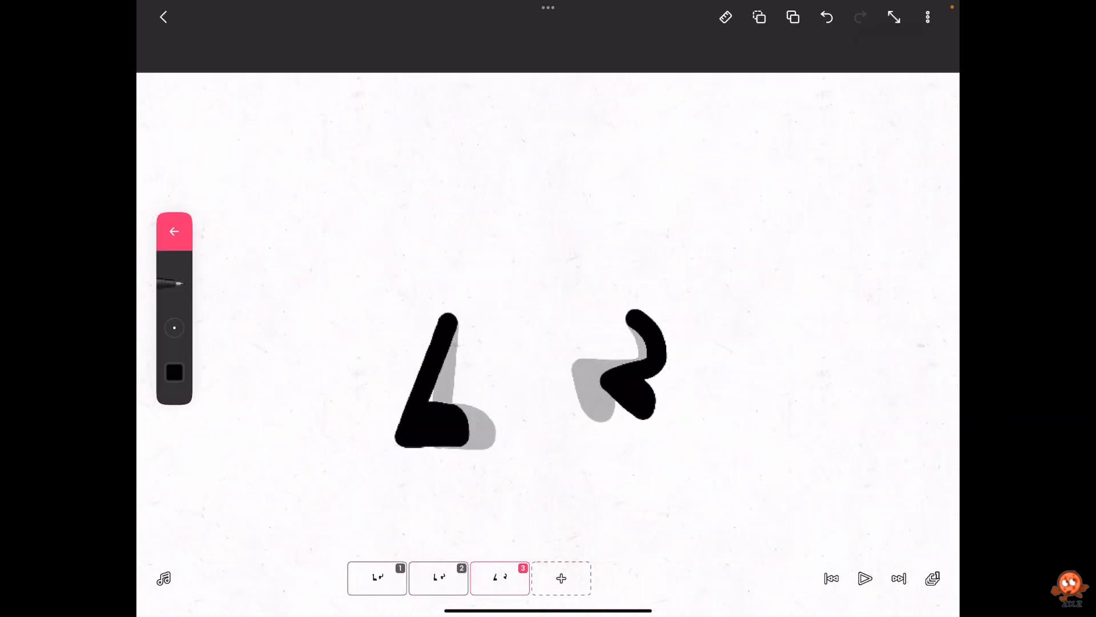
Step: Add frames for the next leg poses, ending with a blank frame after frame 6
left_click(561, 578)
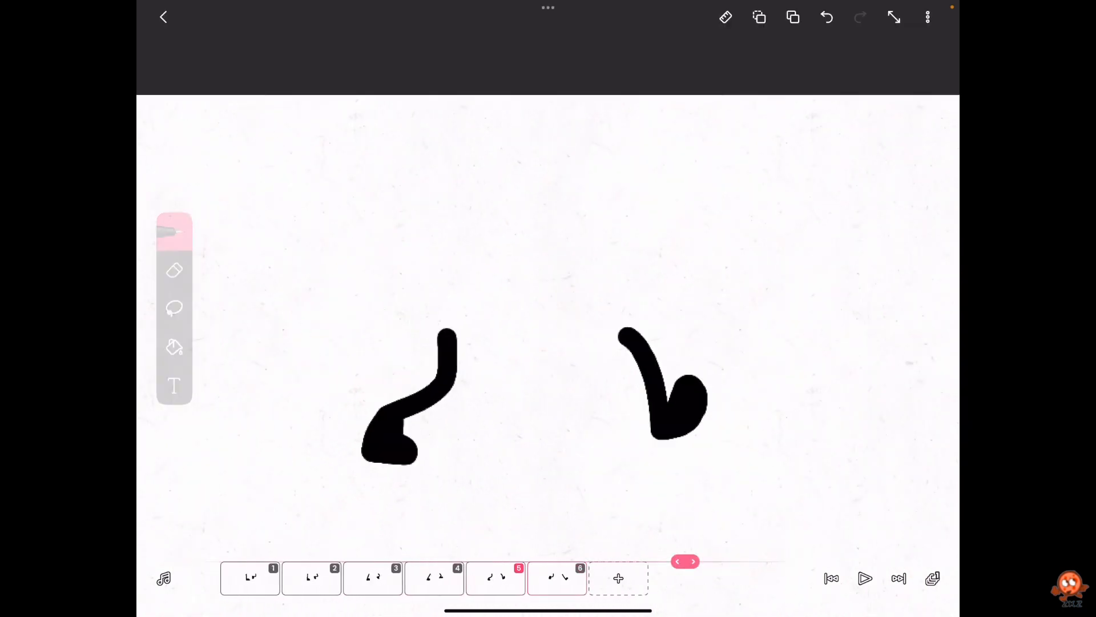
left_click(865, 578)
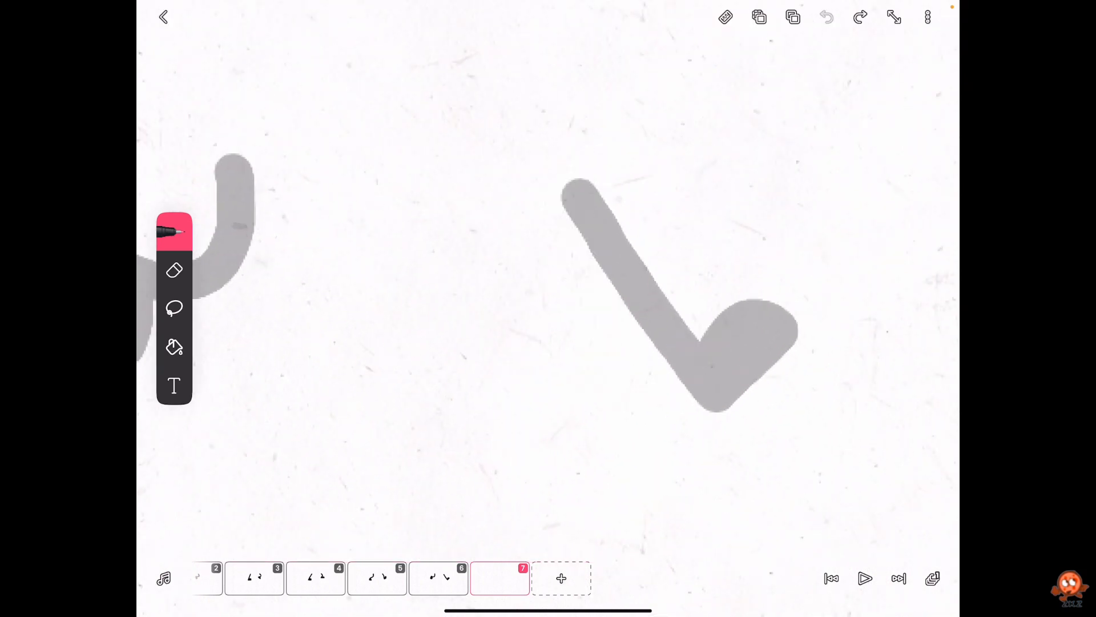
Step: Draw a black leg over the faint onion-skin ghost of the previous pose
left_click_drag(559, 168, 577, 423)
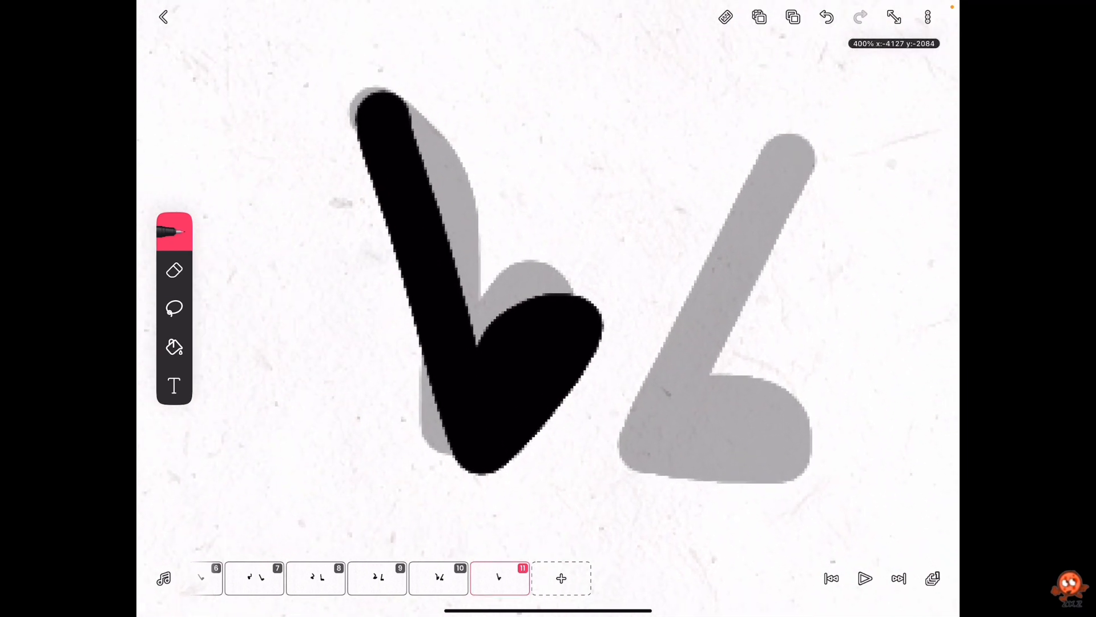
Step: Draw a leg for the next pose of the walk cycle
left_click_drag(790, 139, 682, 343)
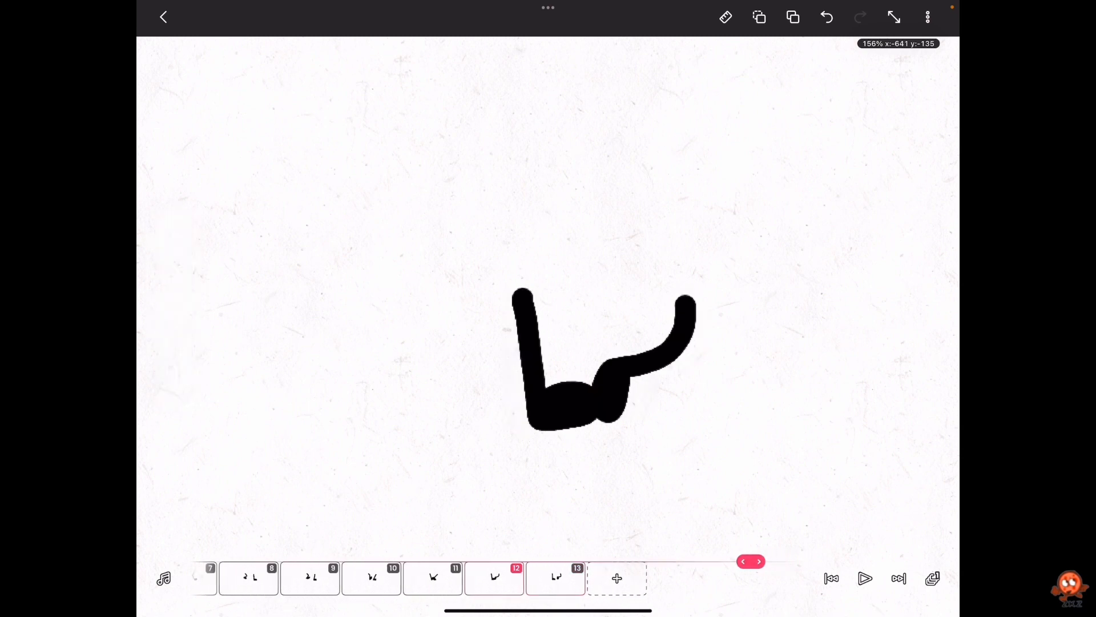
Step: Reset the canvas to its default 100% view and play the 13-frame walk cycle
left_click(864, 578)
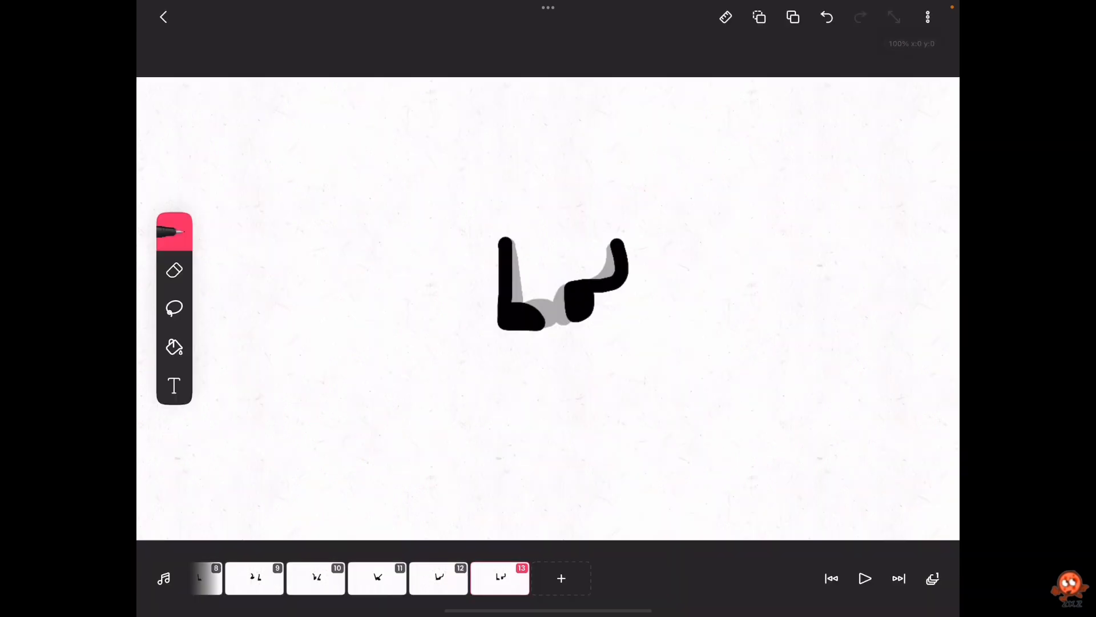
left_click(865, 578)
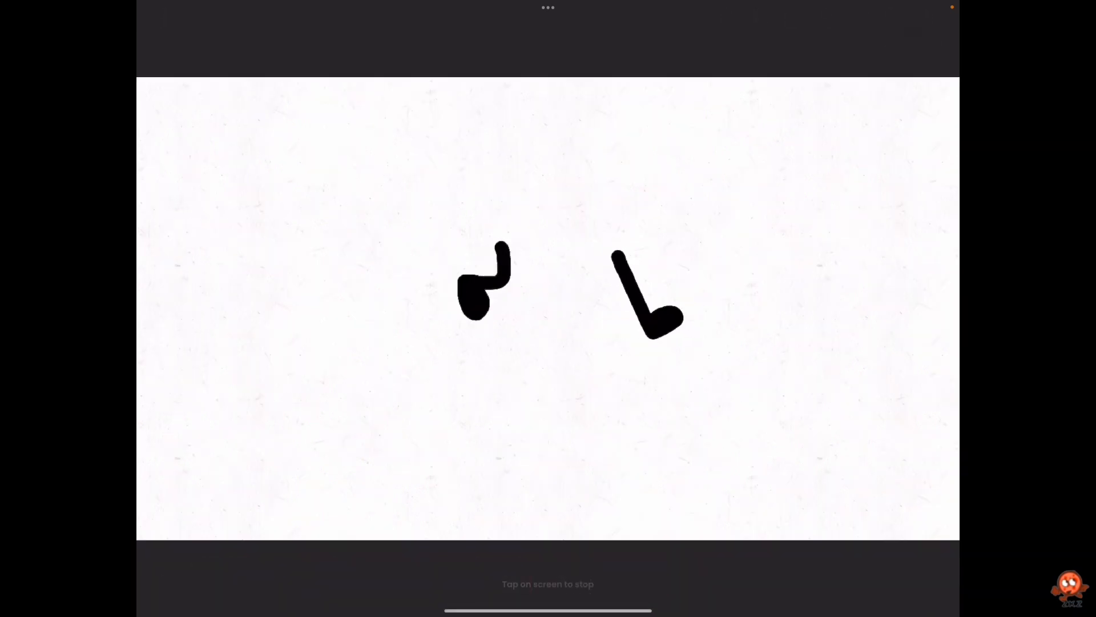